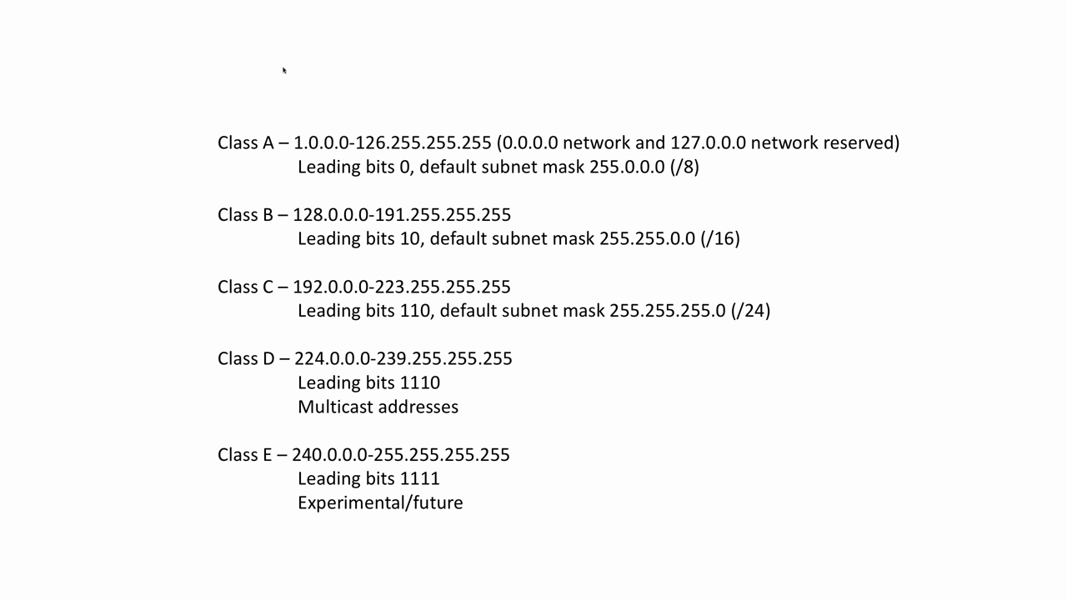
mouse_move(211, 19)
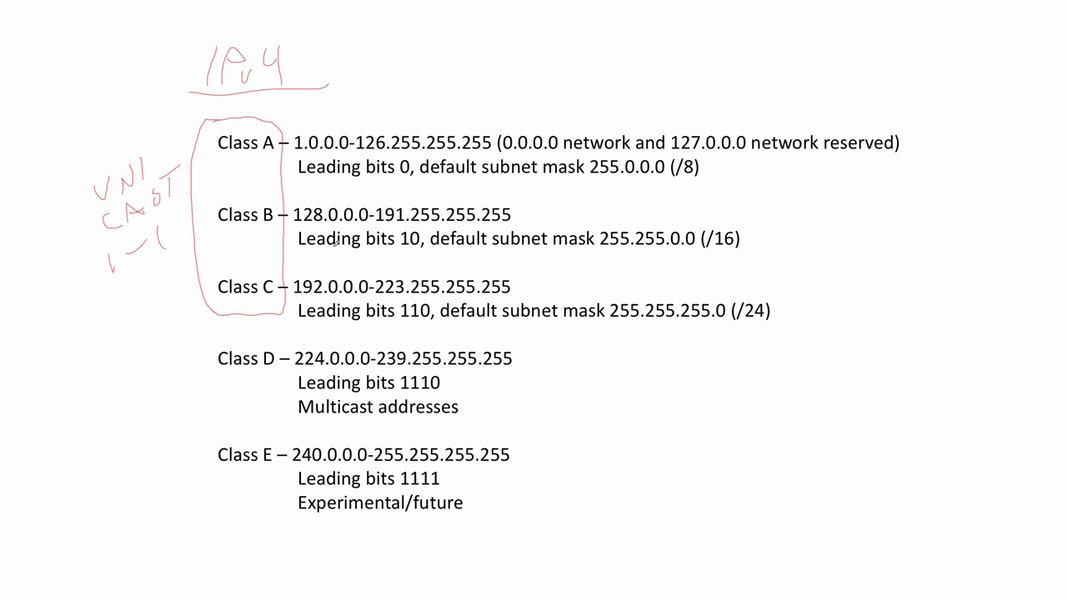
Draw a red box around Class D and write MULTICAST to its left
drag(209, 342, 266, 404)
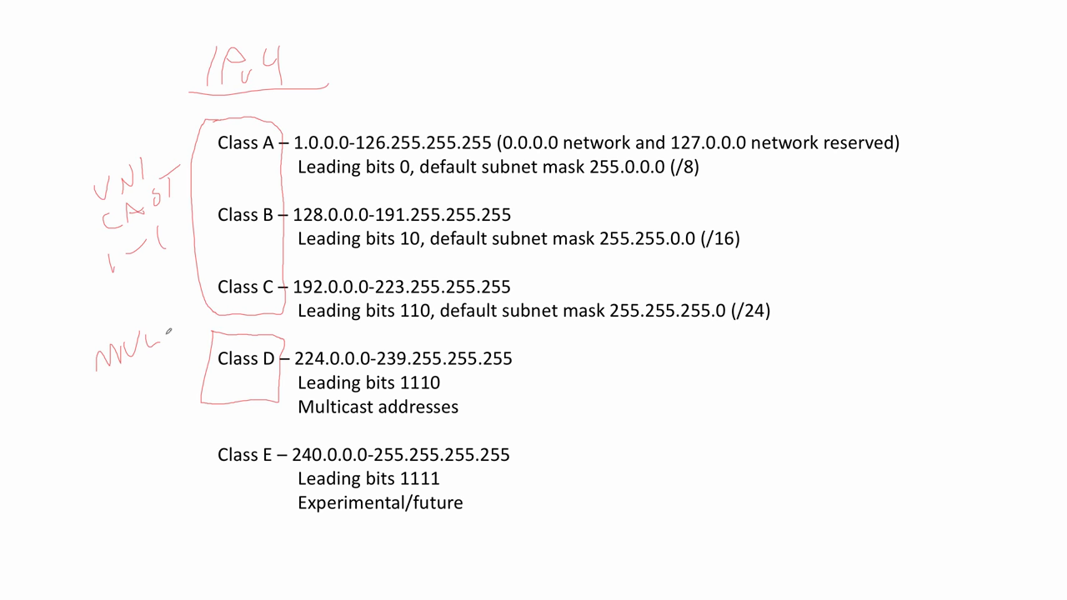
drag(154, 342, 146, 375)
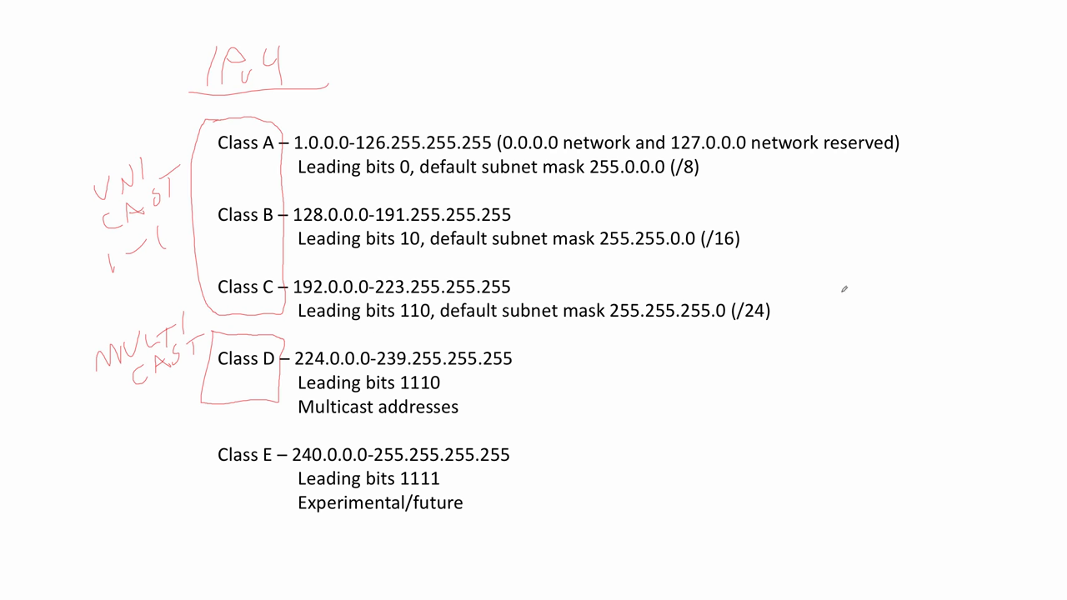
Write BROADCAST in red right of the list with an arrow toward Class B
drag(834, 296, 959, 309)
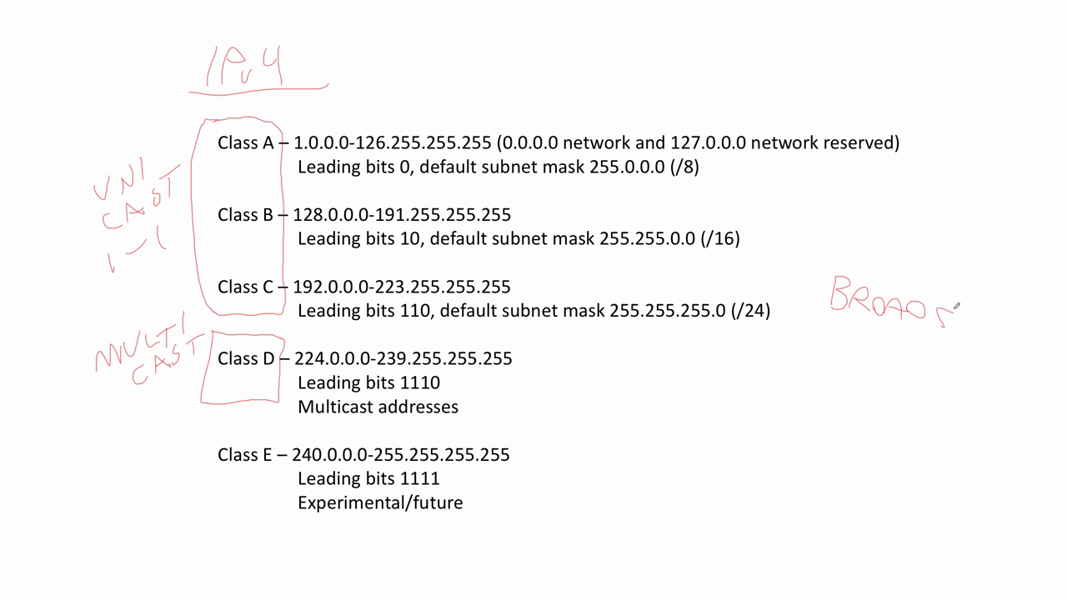
drag(942, 316, 1018, 333)
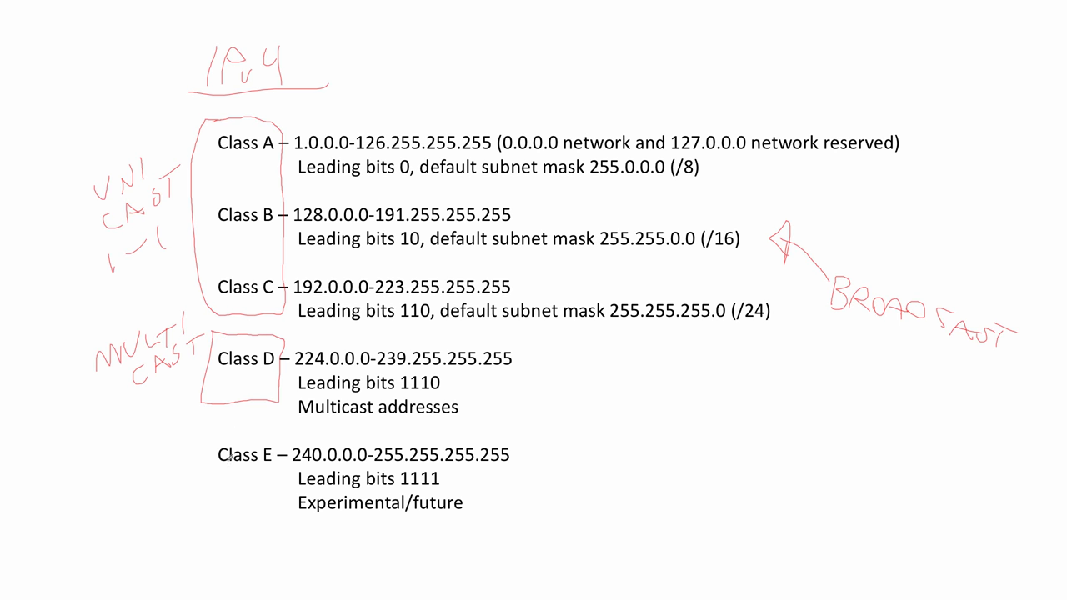
Cross out Class E in red and mark 255.255.255.255 as broadcast, undefined
drag(223, 423, 275, 482)
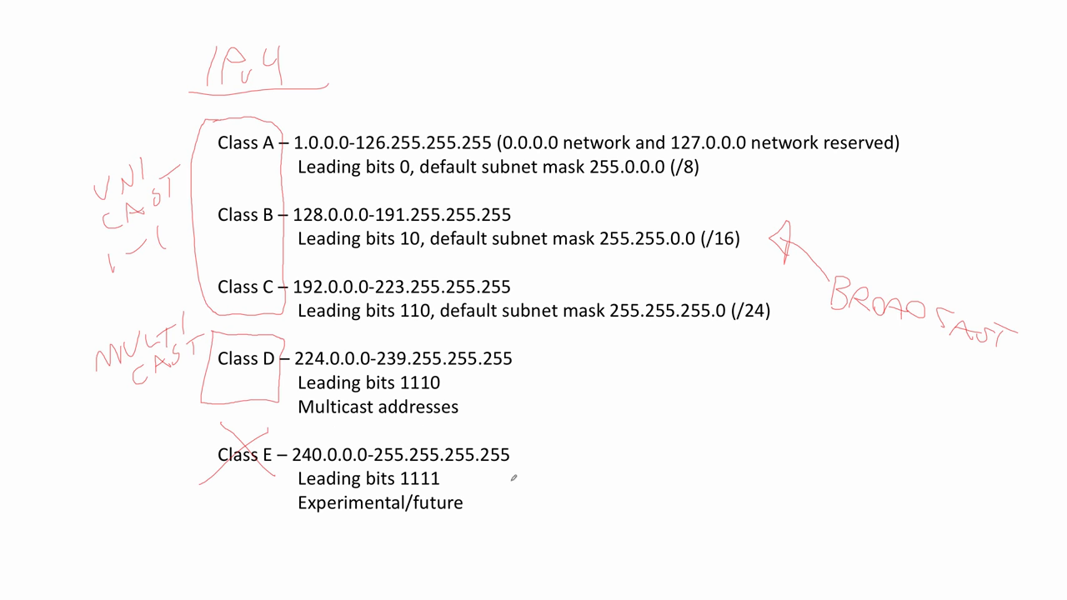
drag(513, 484, 563, 479)
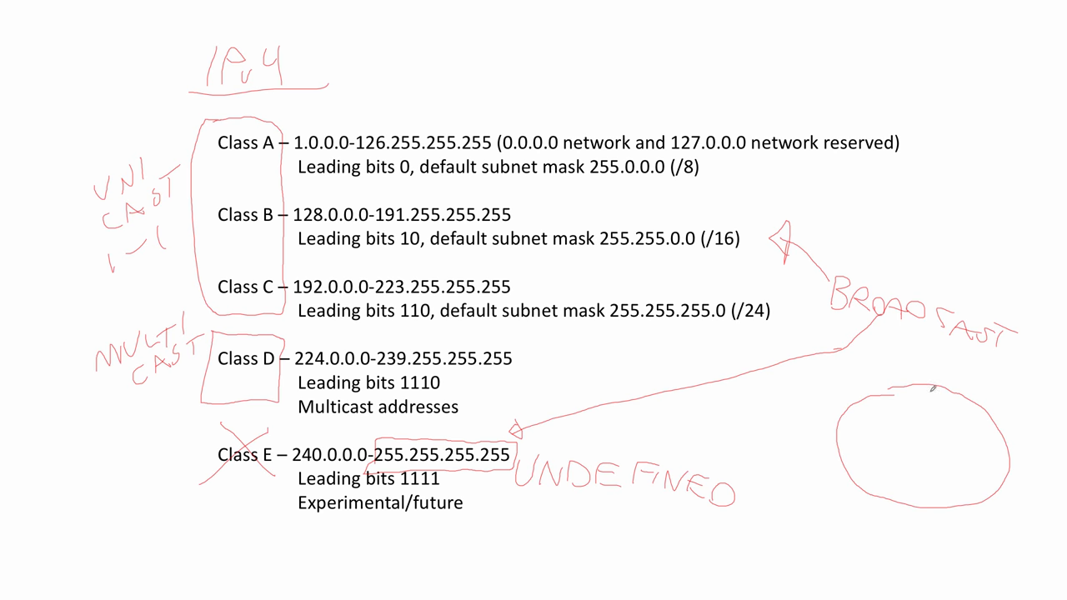
Draw a red vertical line through the lower-right circle, splitting it in half
drag(927, 386, 927, 500)
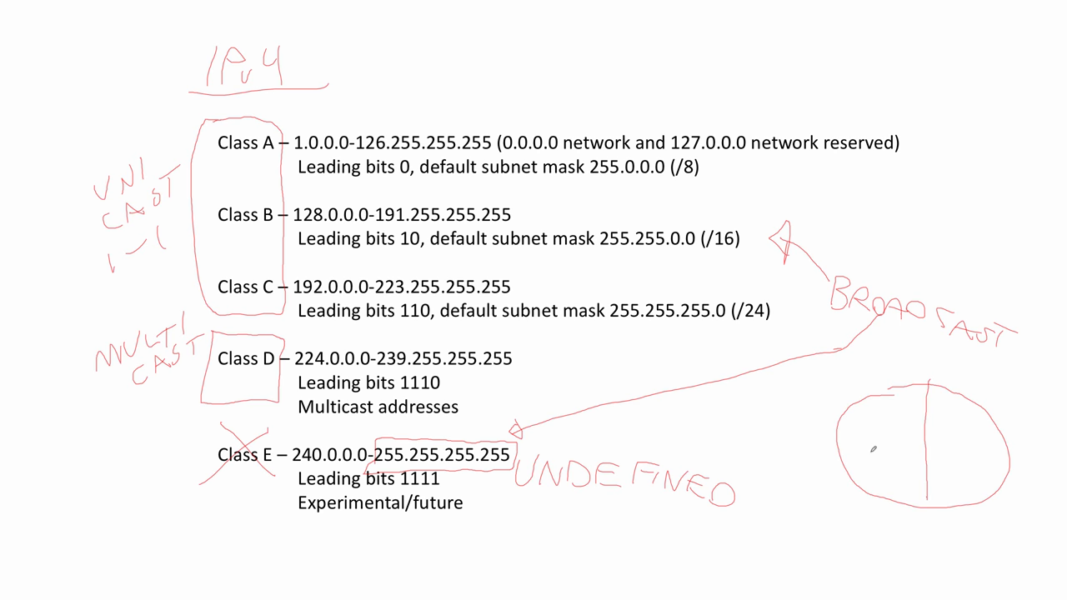